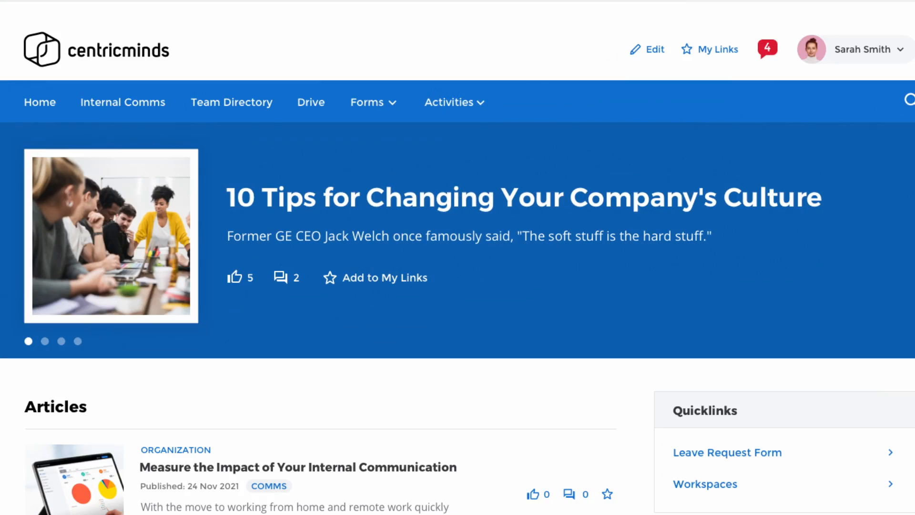
Go to My integrations from the profile dropdown at top right.
scroll(down, 3)
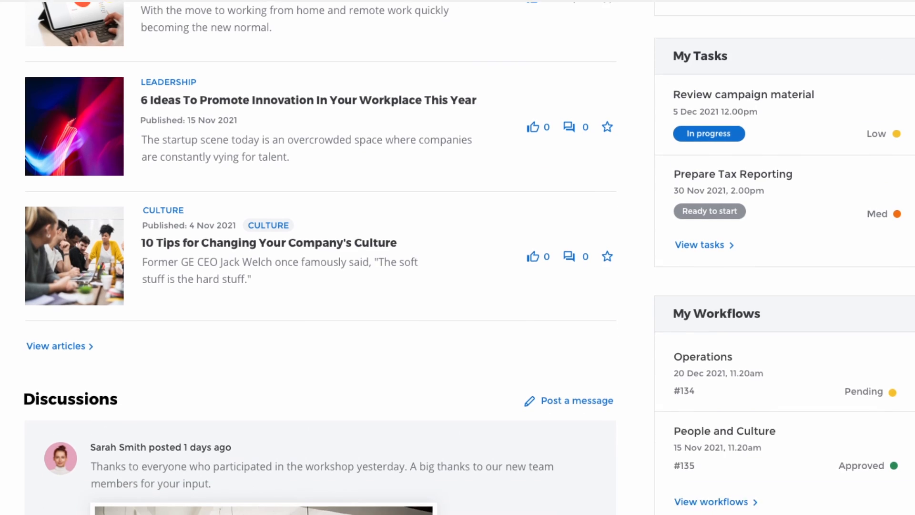
scroll(down, 3)
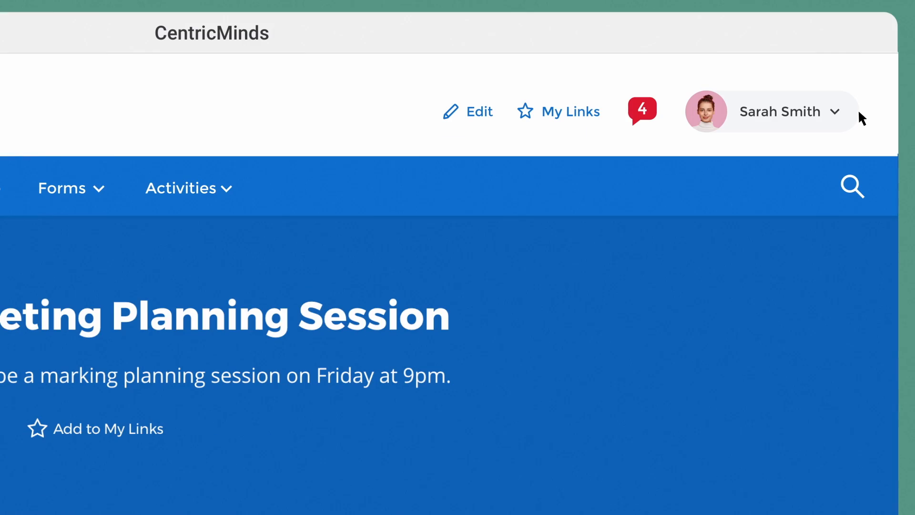
click(780, 112)
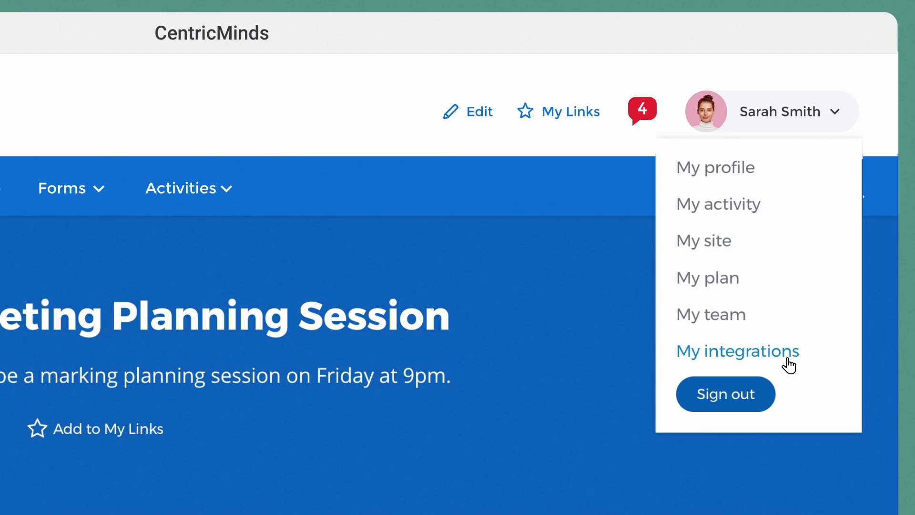
click(737, 351)
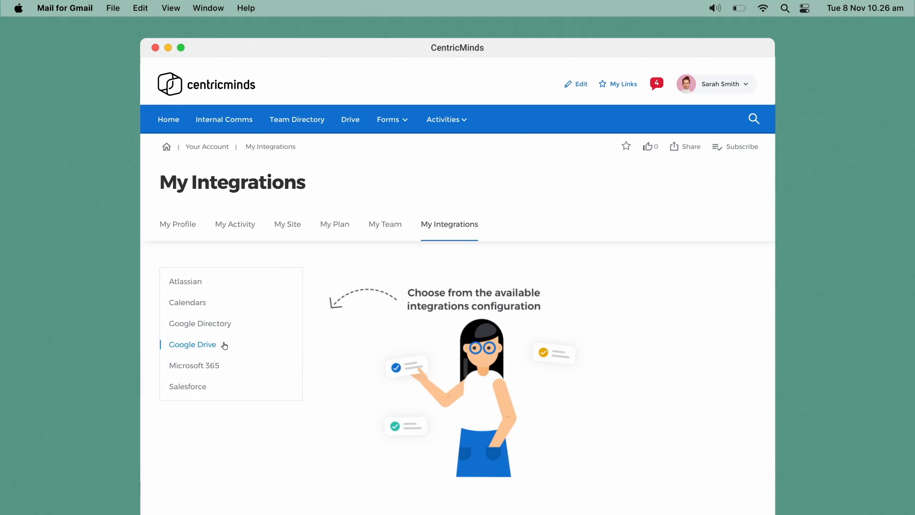
Save the Google Drive integration with the pasted service account key.
click(192, 344)
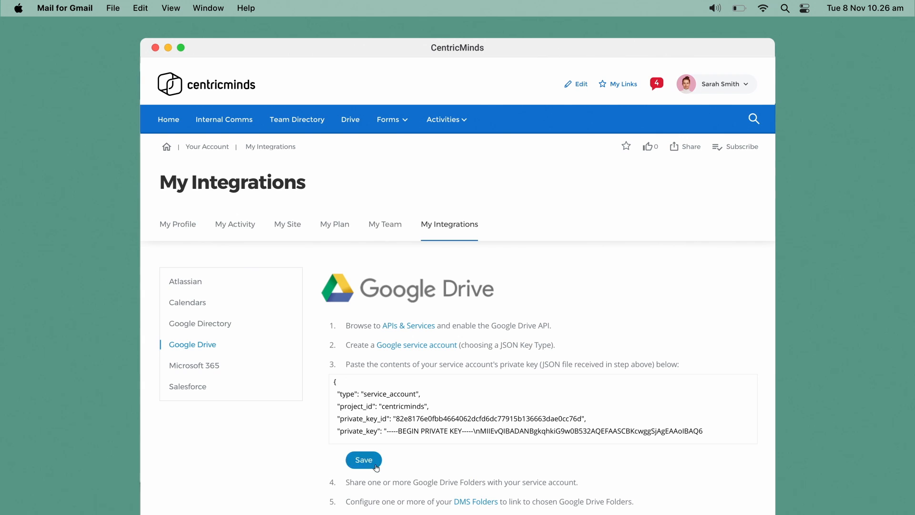
click(363, 459)
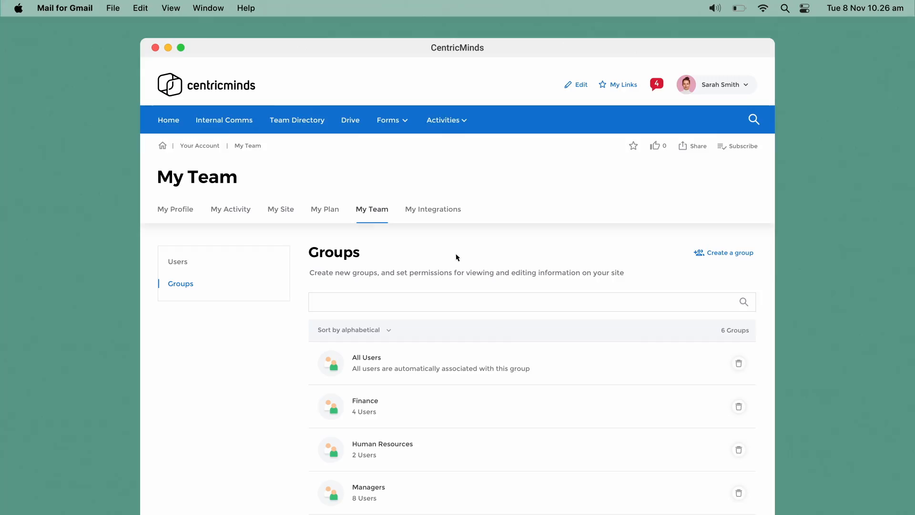
click(728, 252)
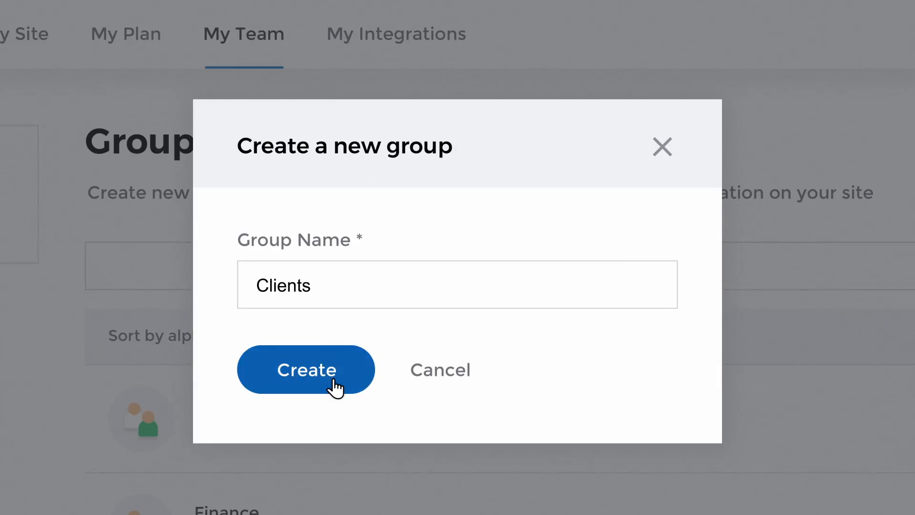
click(305, 368)
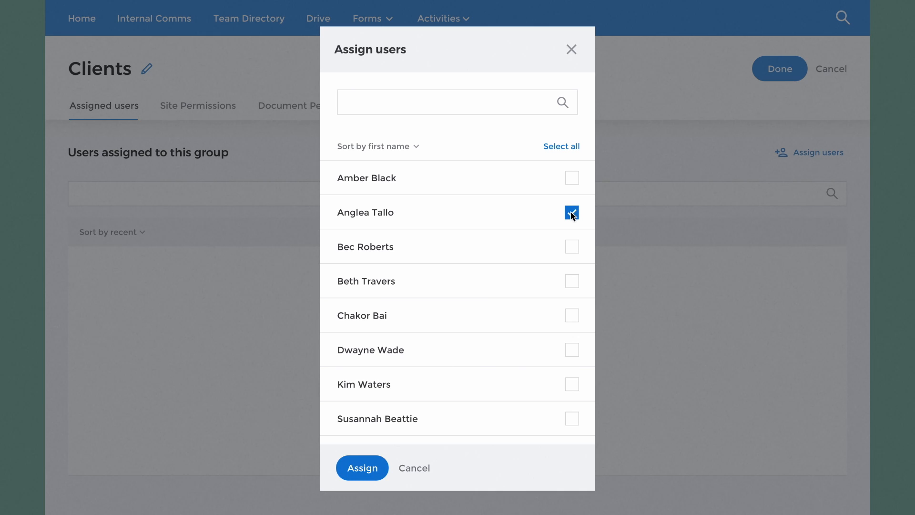
click(361, 467)
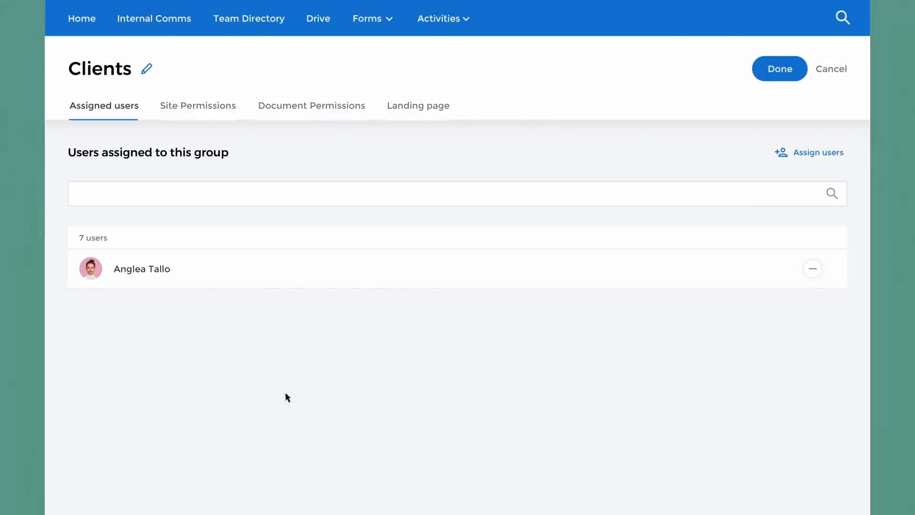